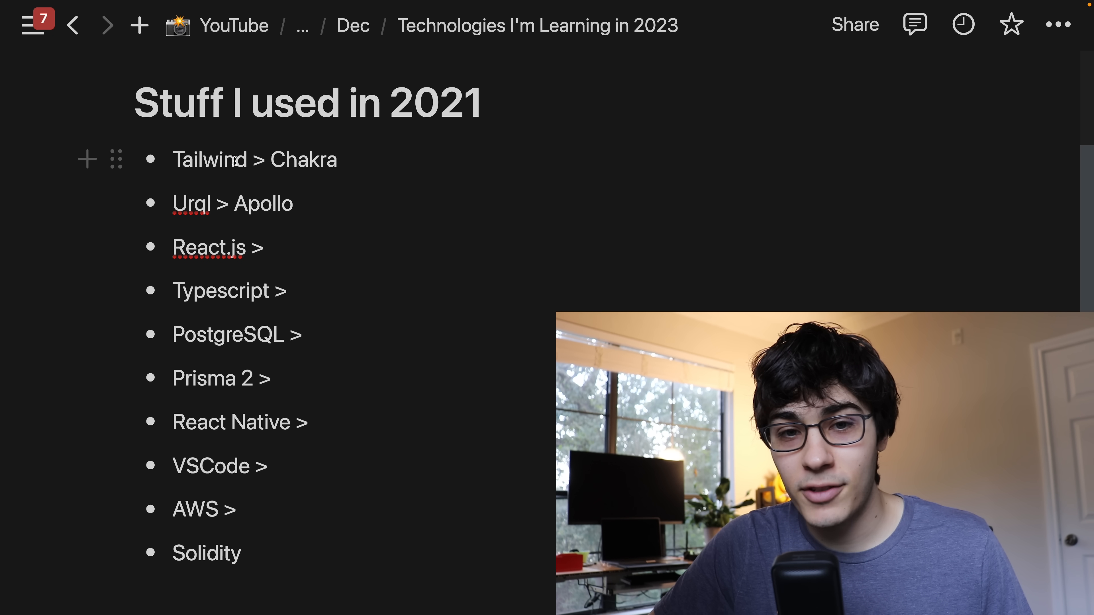
double_click(304, 159)
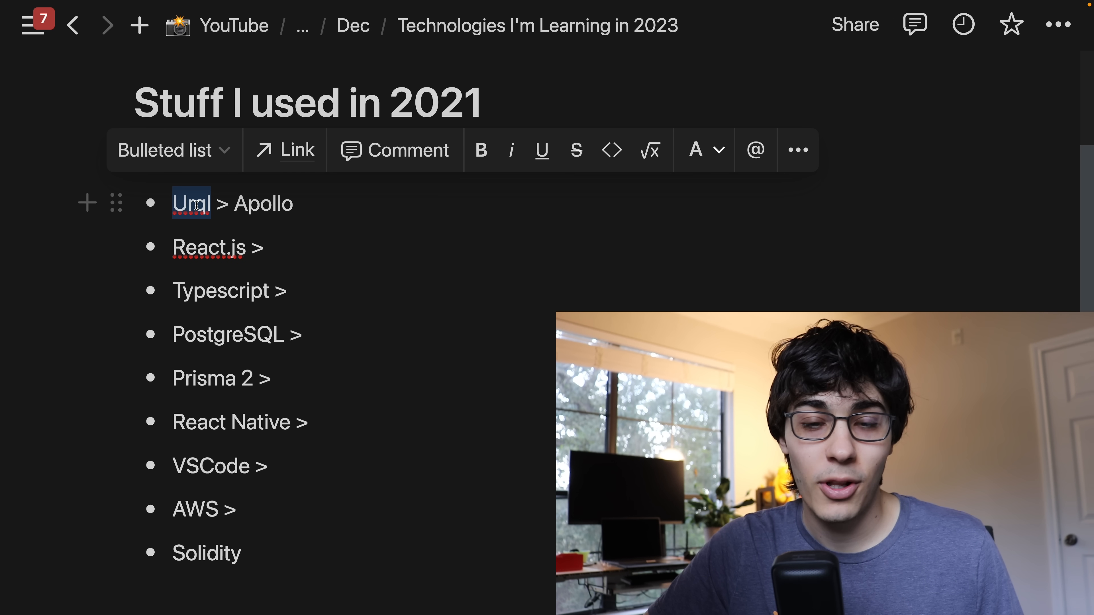
double_click(263, 203)
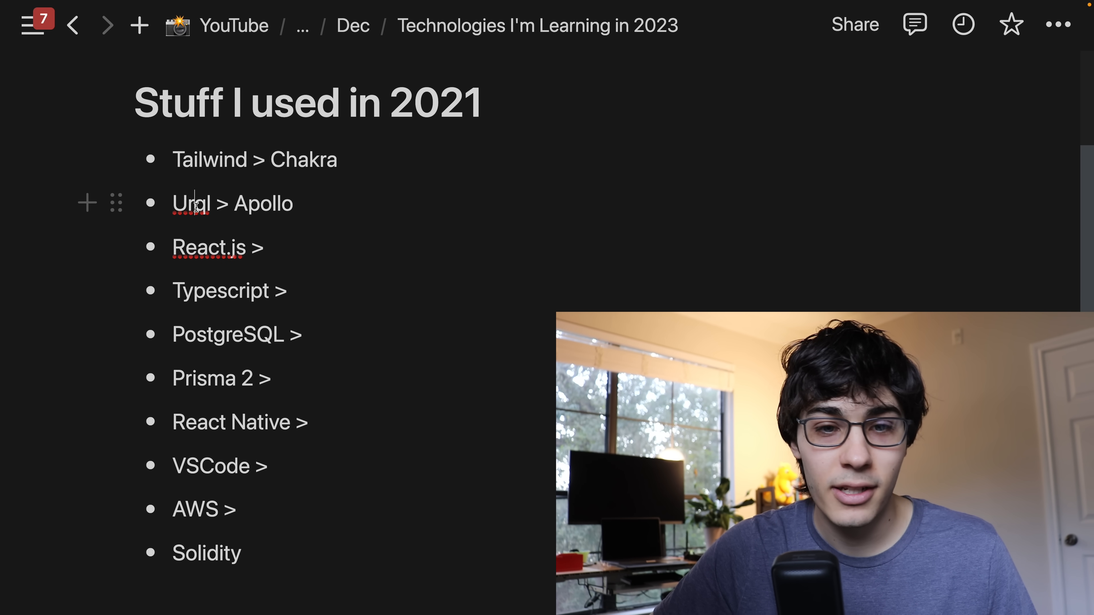
double_click(220, 290)
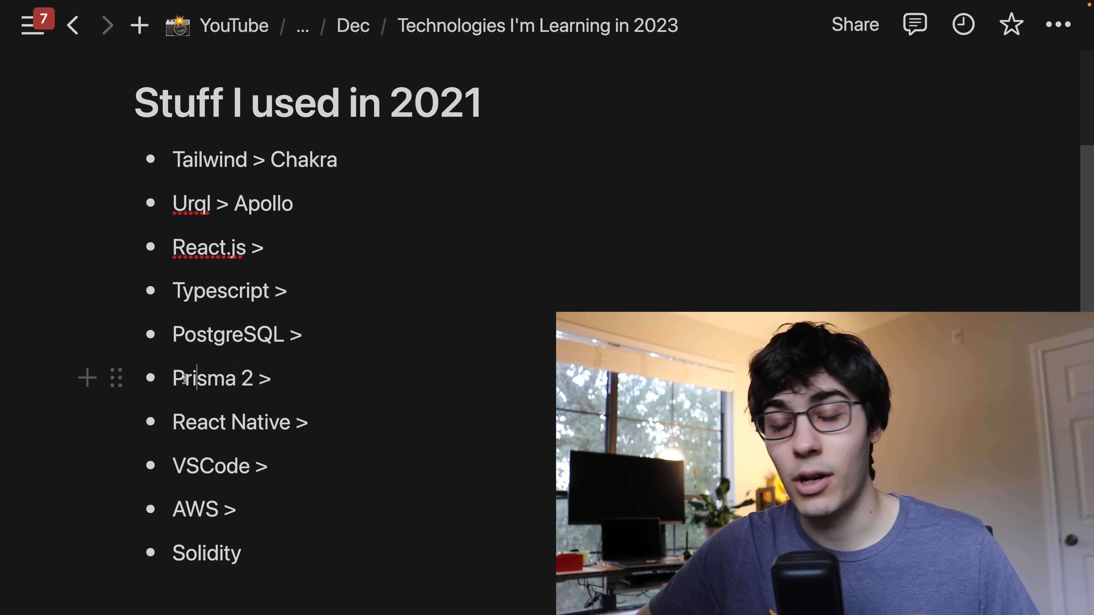
double_click(204, 377)
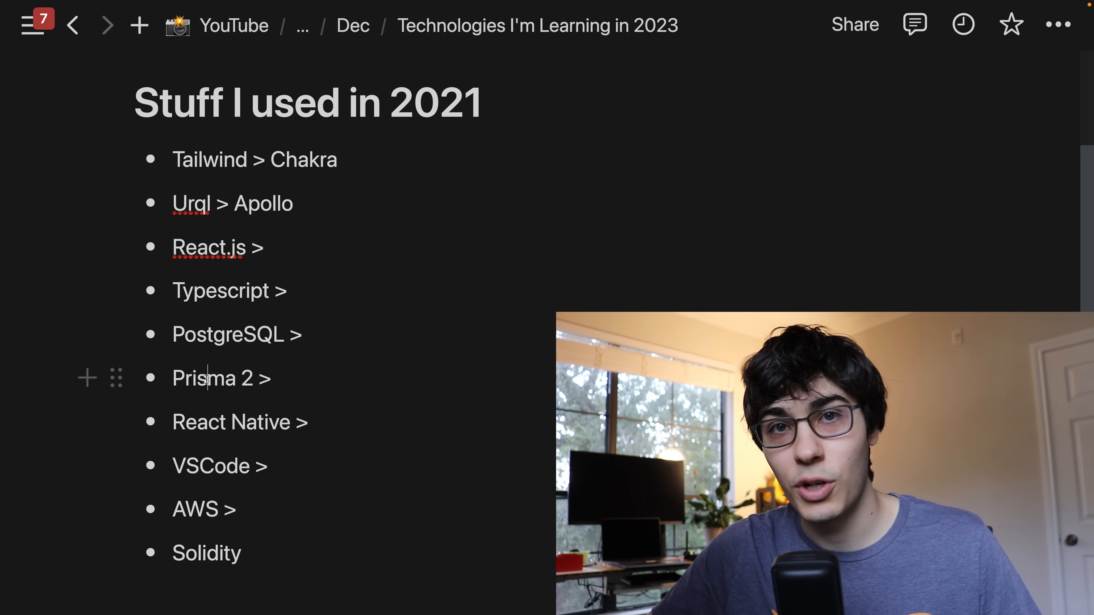
double_click(198, 423)
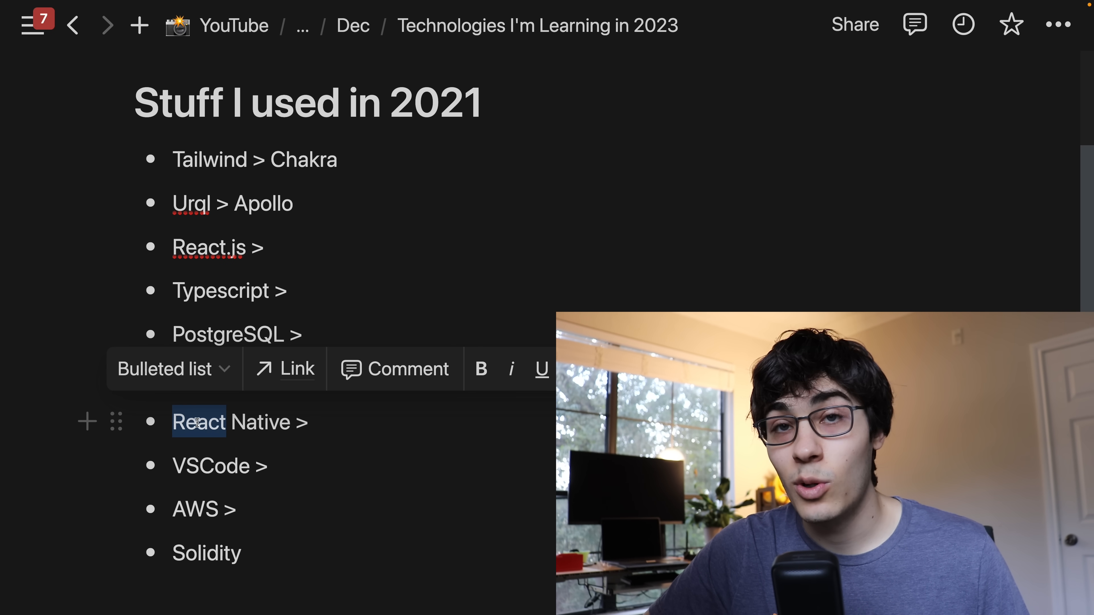
drag(199, 422, 307, 422)
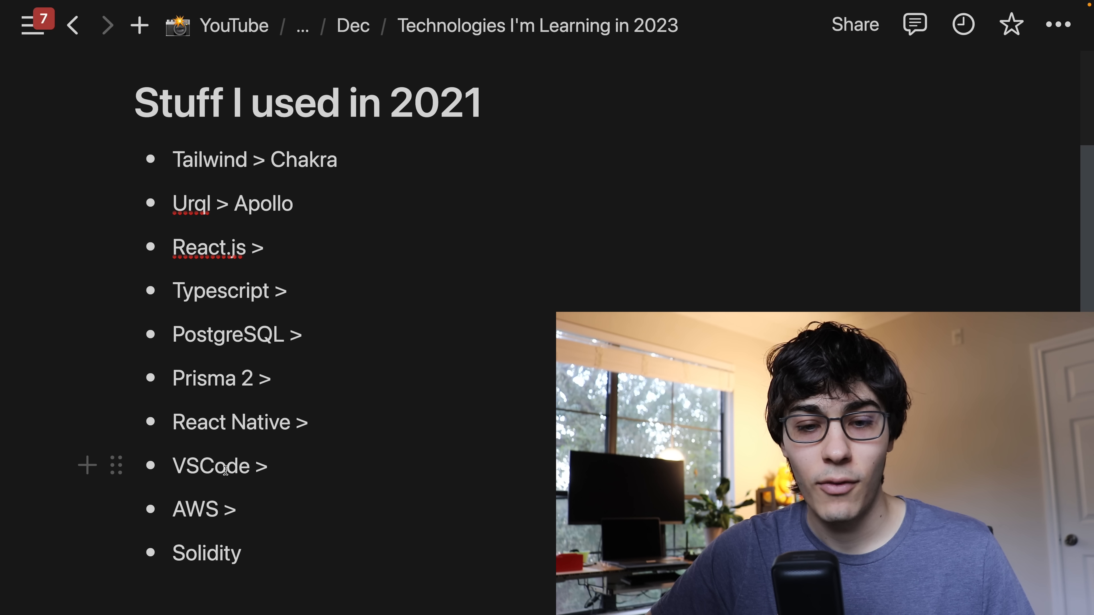
scroll(down, 3)
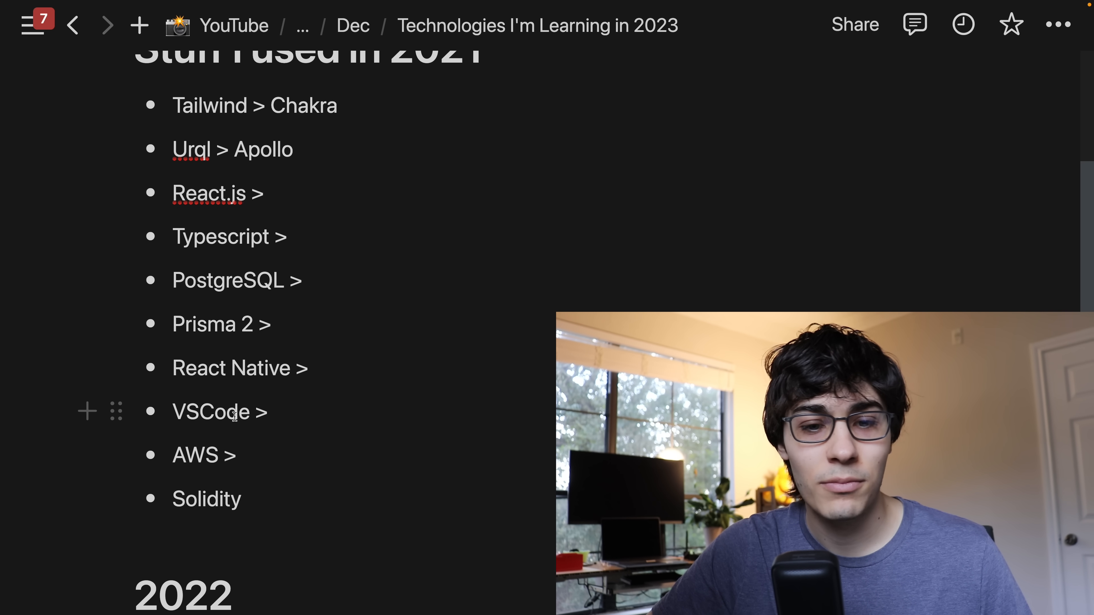
double_click(194, 408)
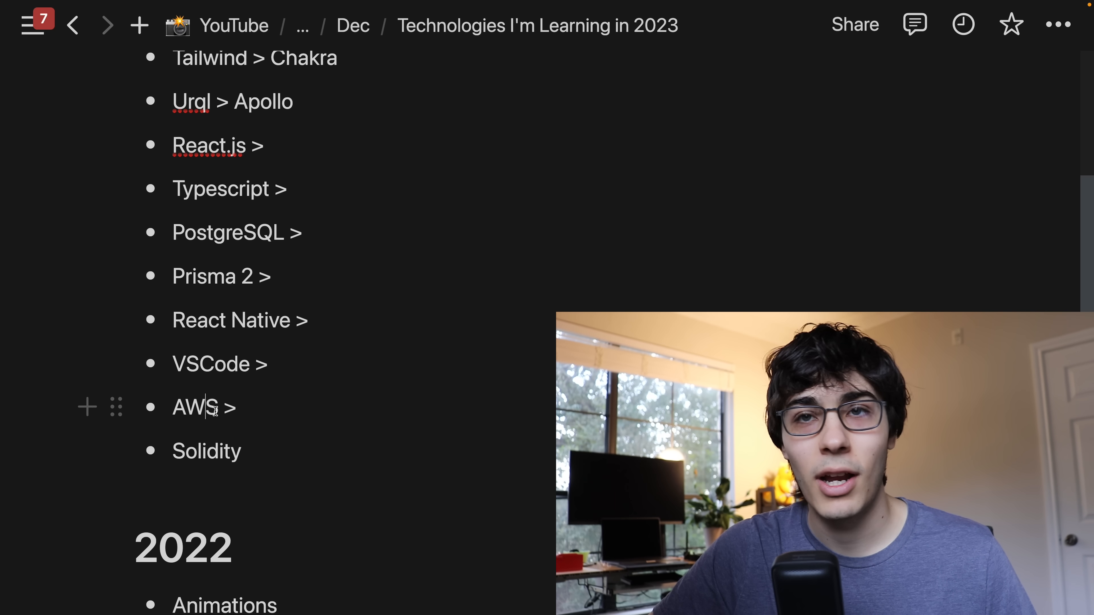
double_click(206, 451)
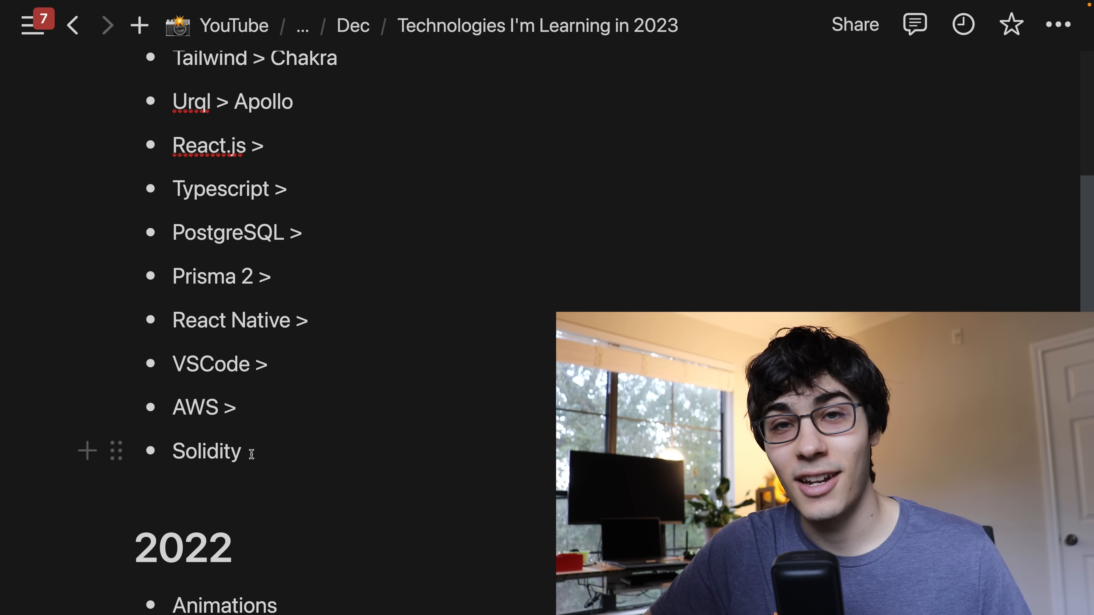
scroll(down, 3)
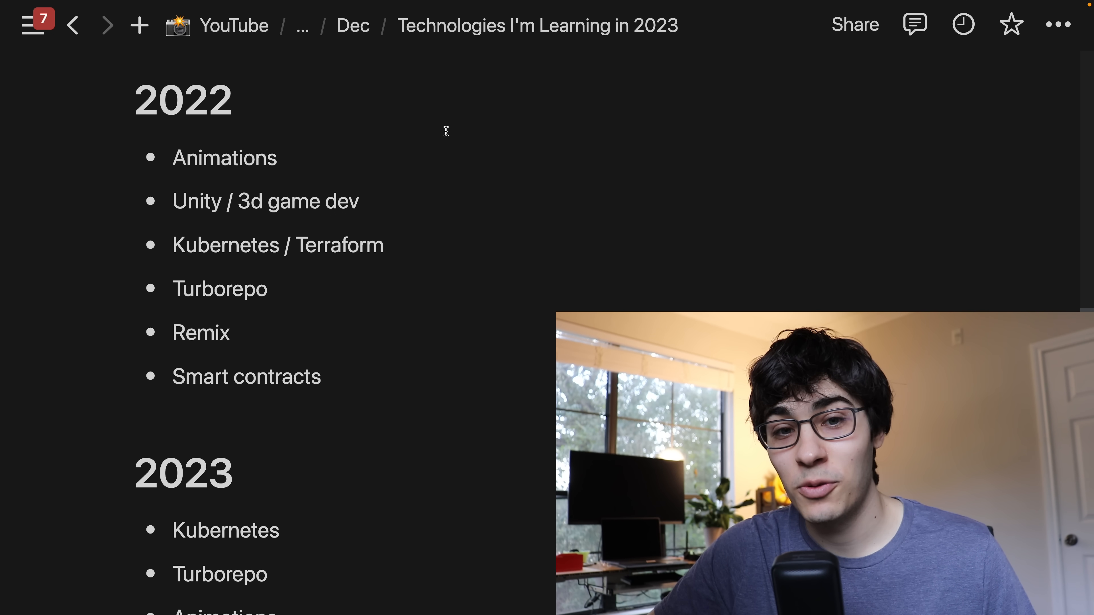
click(277, 157)
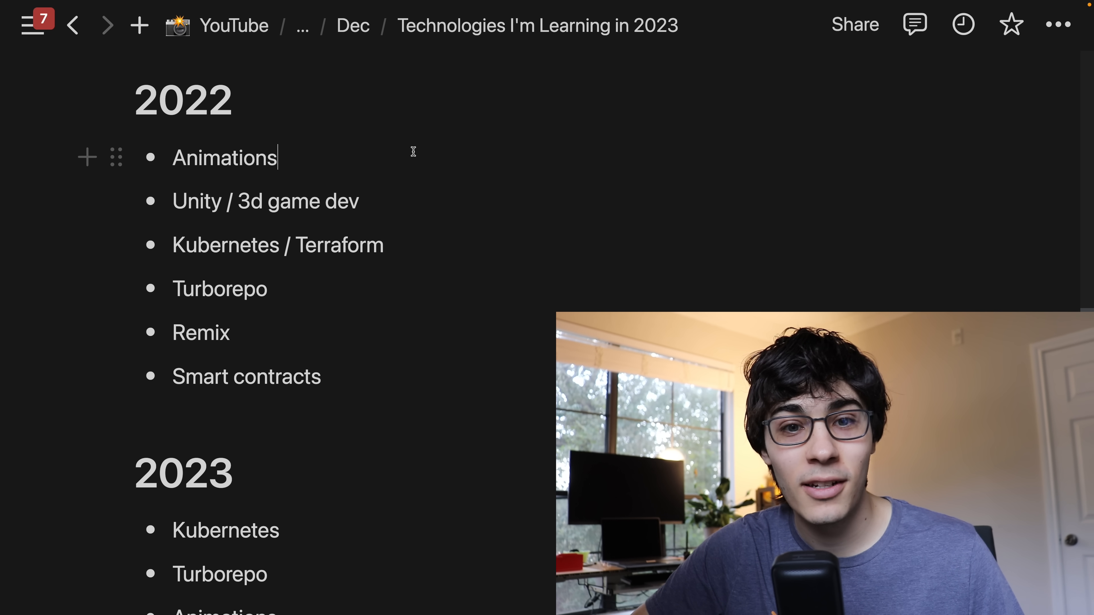
double_click(224, 158)
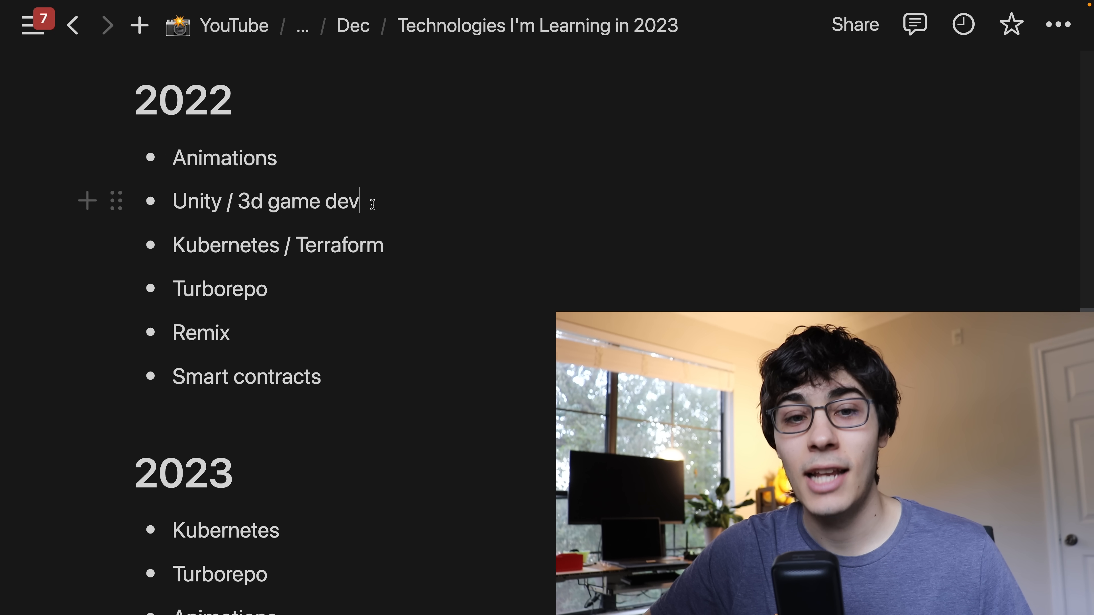
double_click(196, 201)
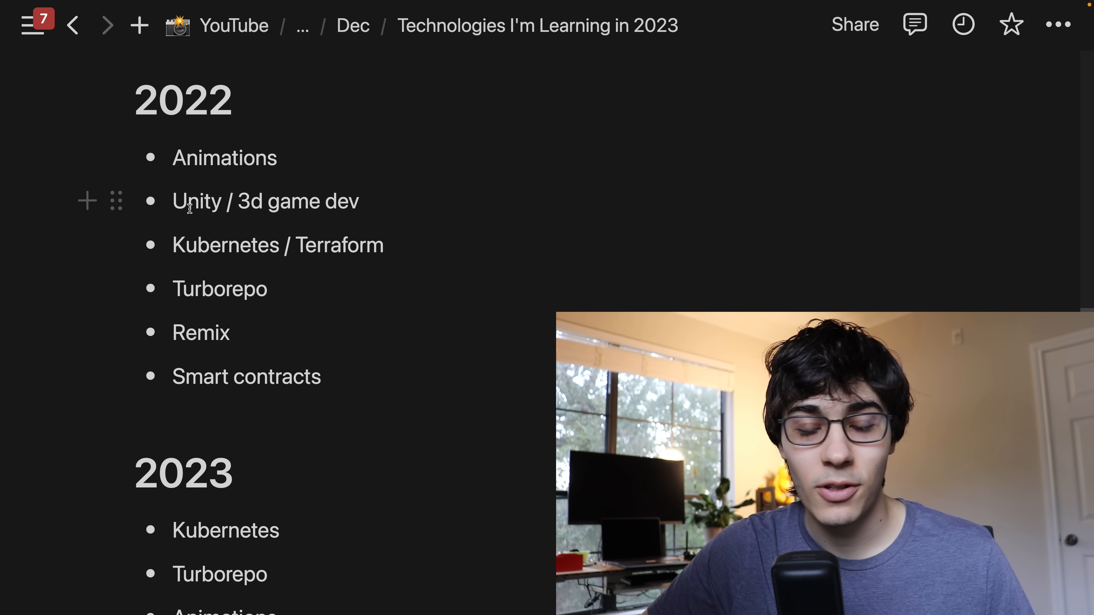
double_click(196, 201)
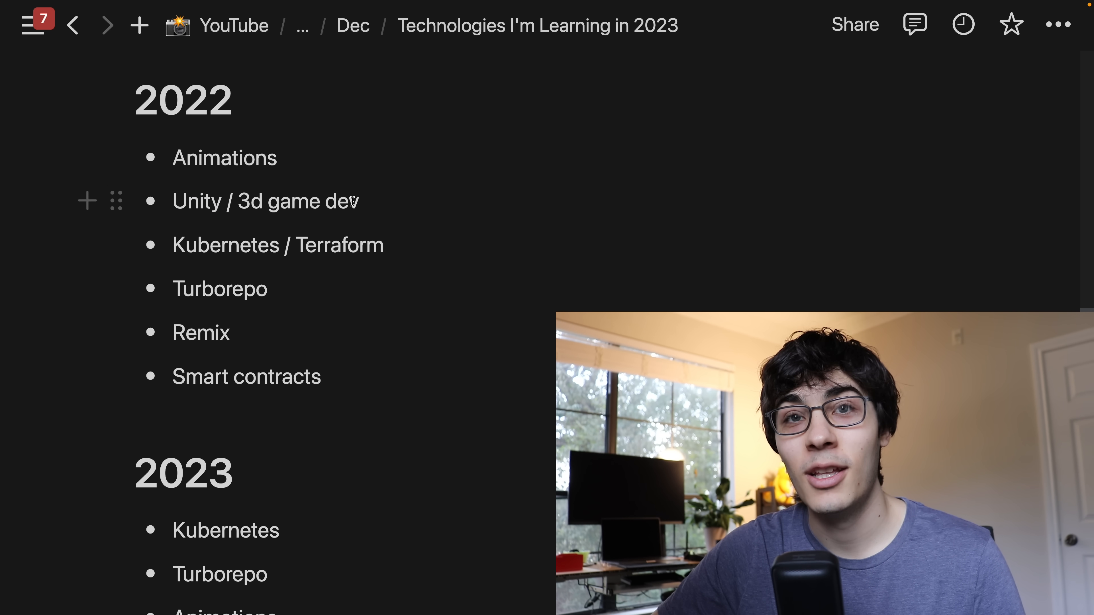
double_click(197, 201)
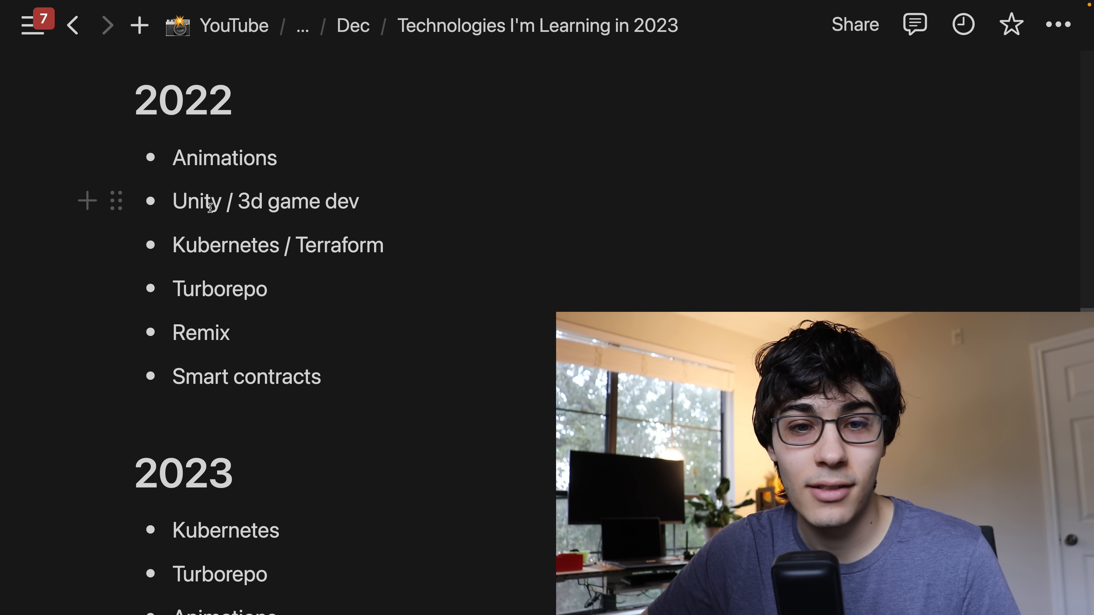
double_click(226, 246)
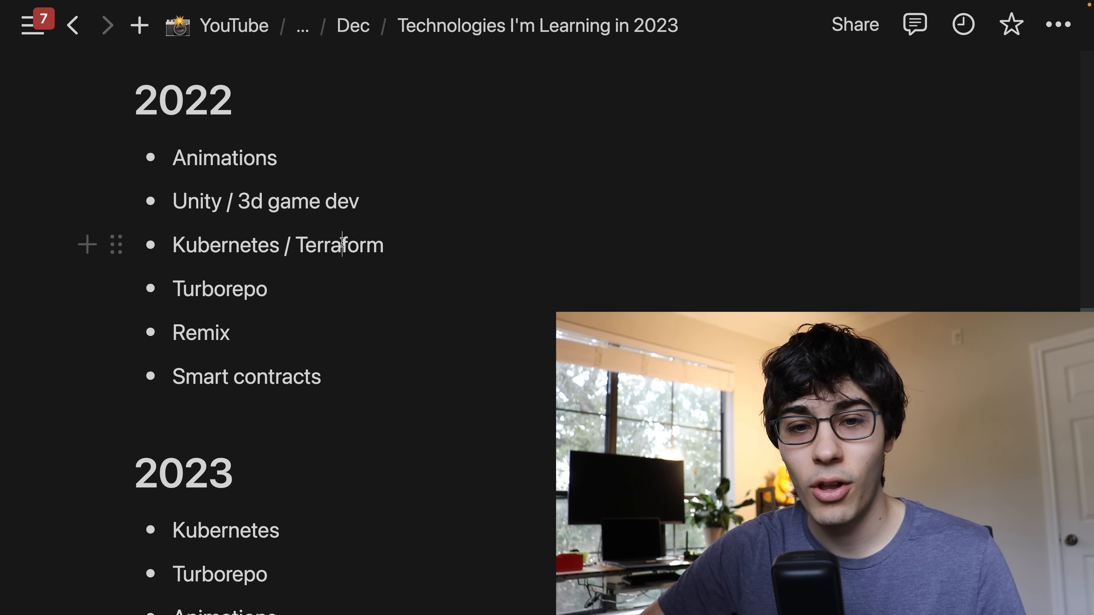
double_click(339, 245)
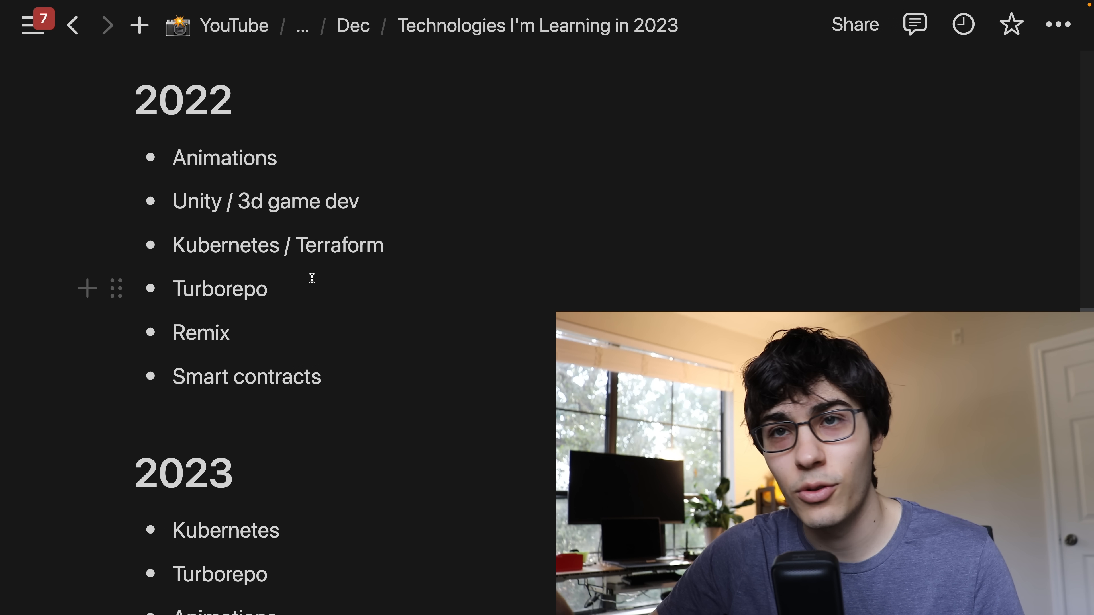
scroll(down, 3)
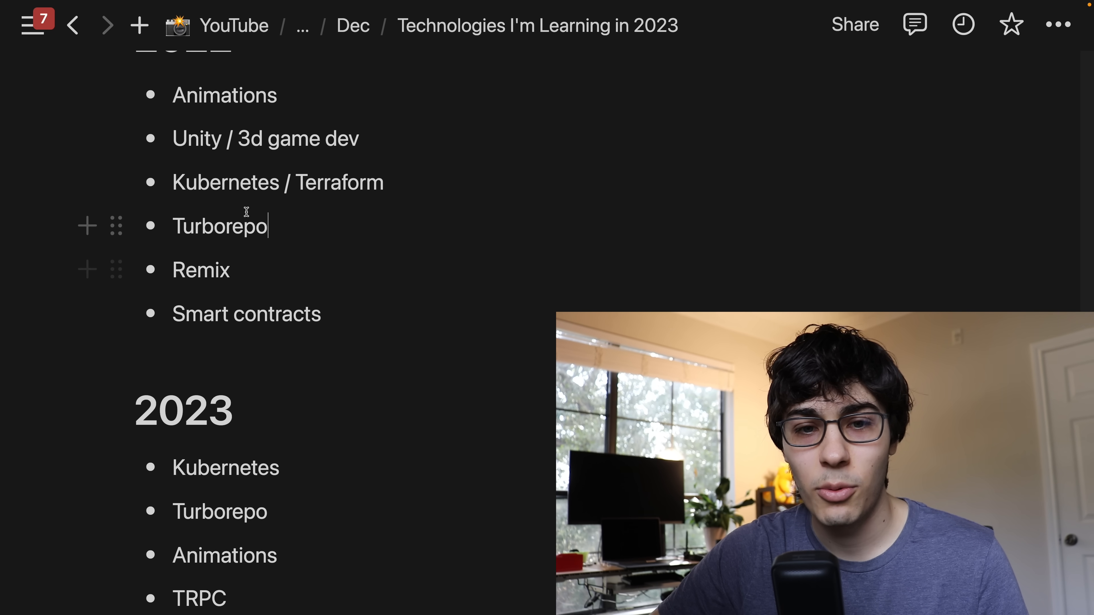
double_click(219, 225)
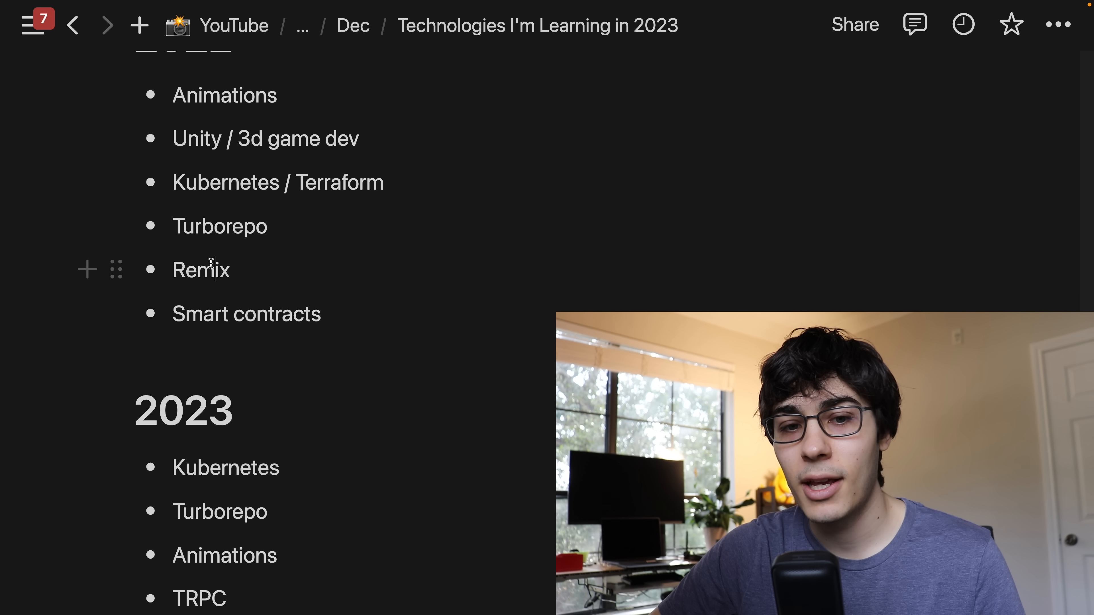
double_click(201, 270)
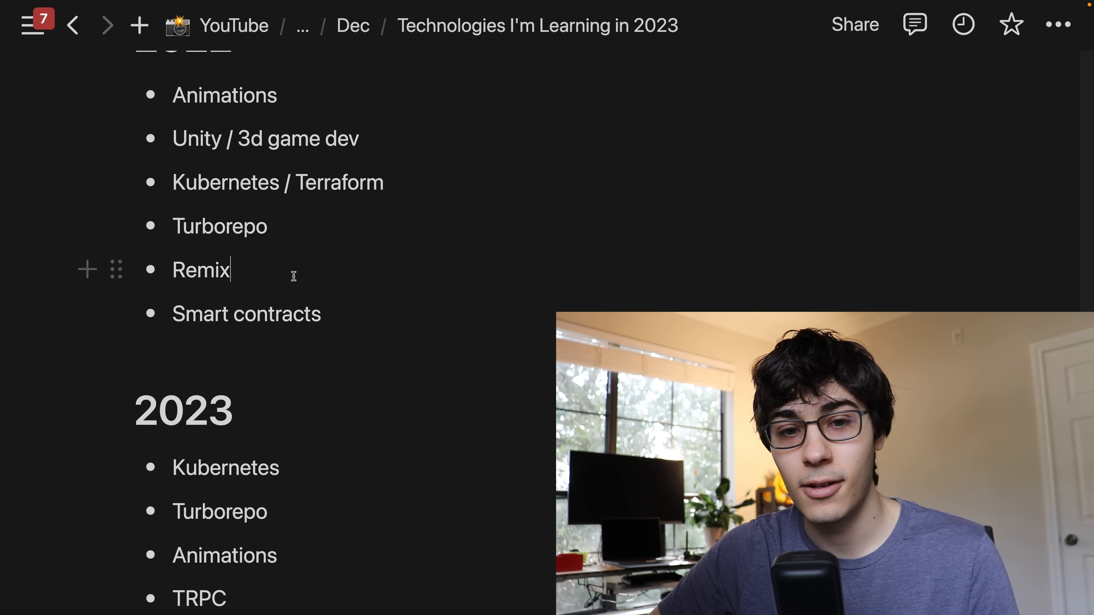
mouse_move(274, 364)
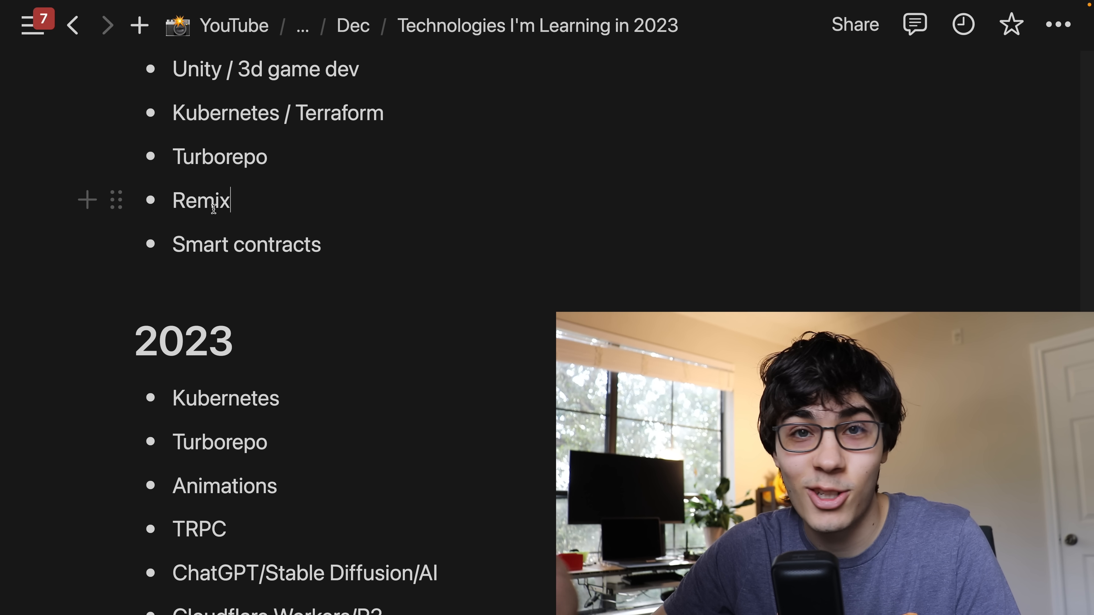
double_click(245, 245)
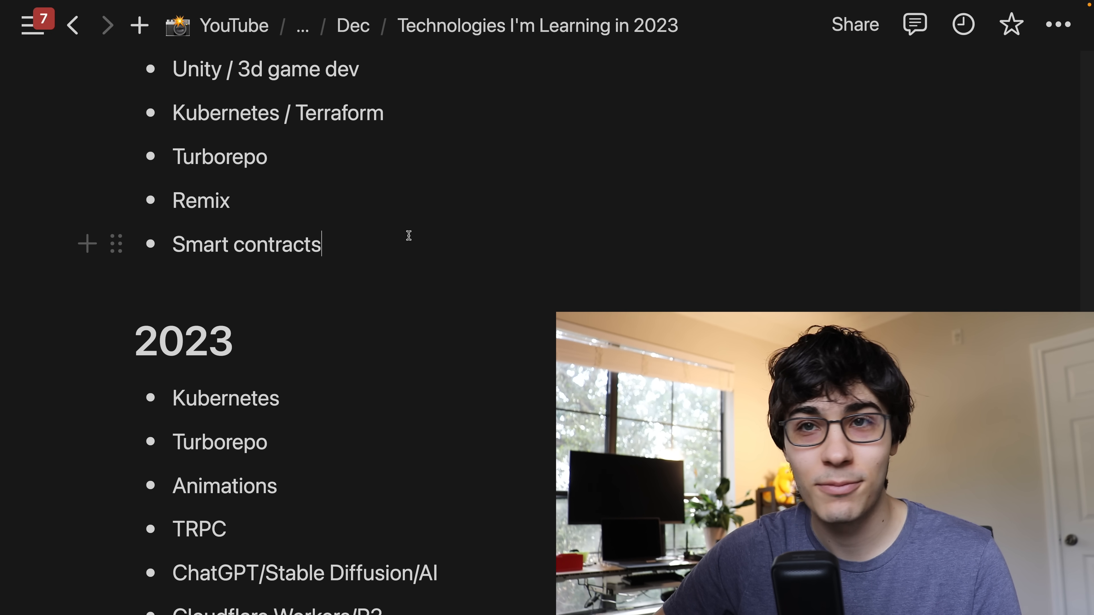
scroll(down, 3)
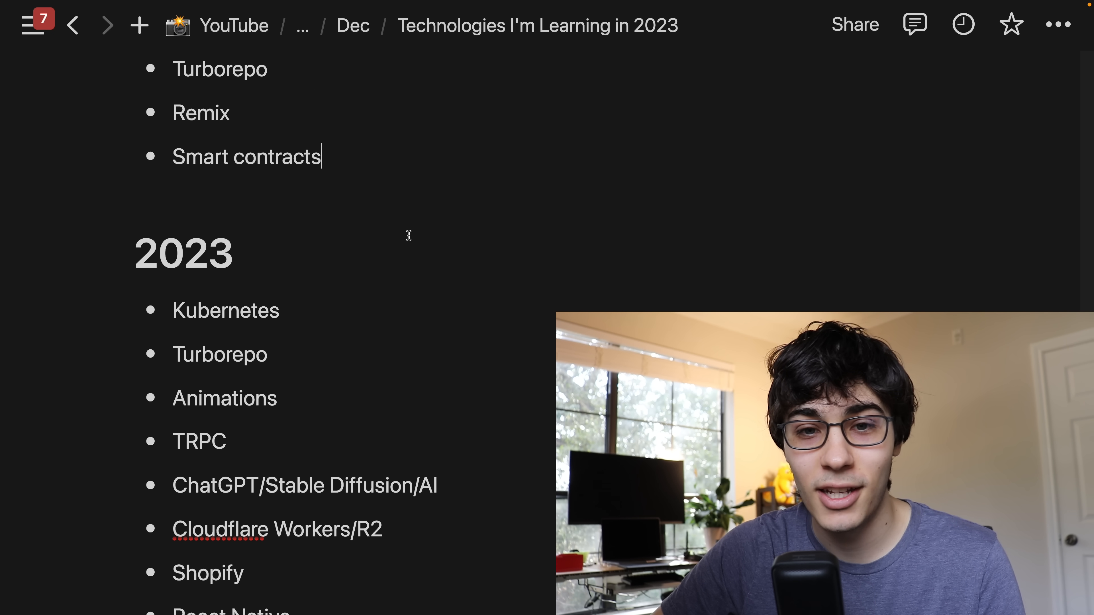
scroll(down, 3)
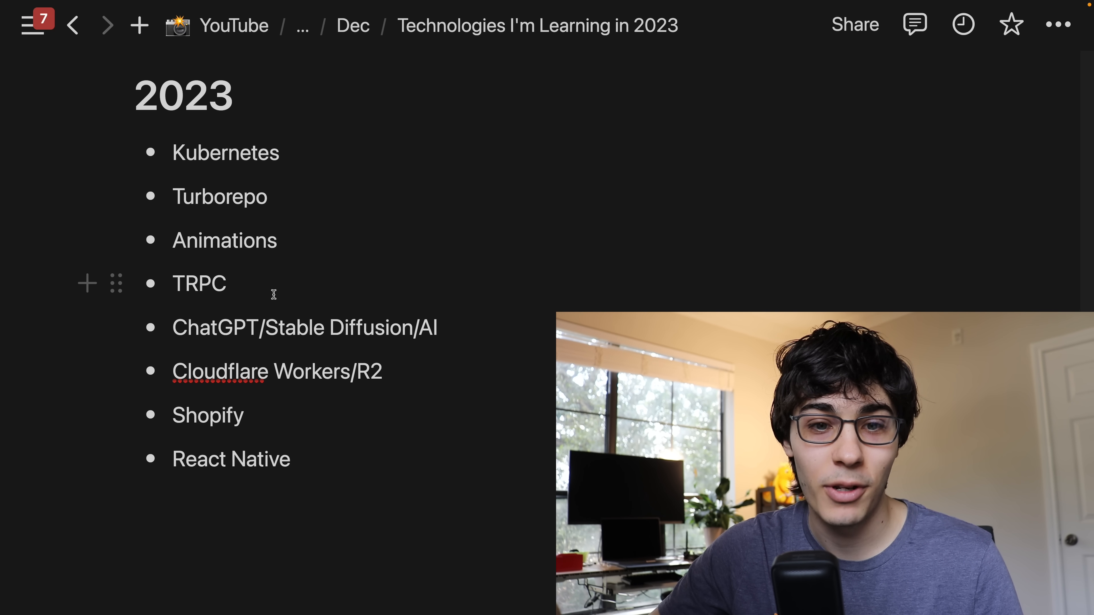
double_click(199, 283)
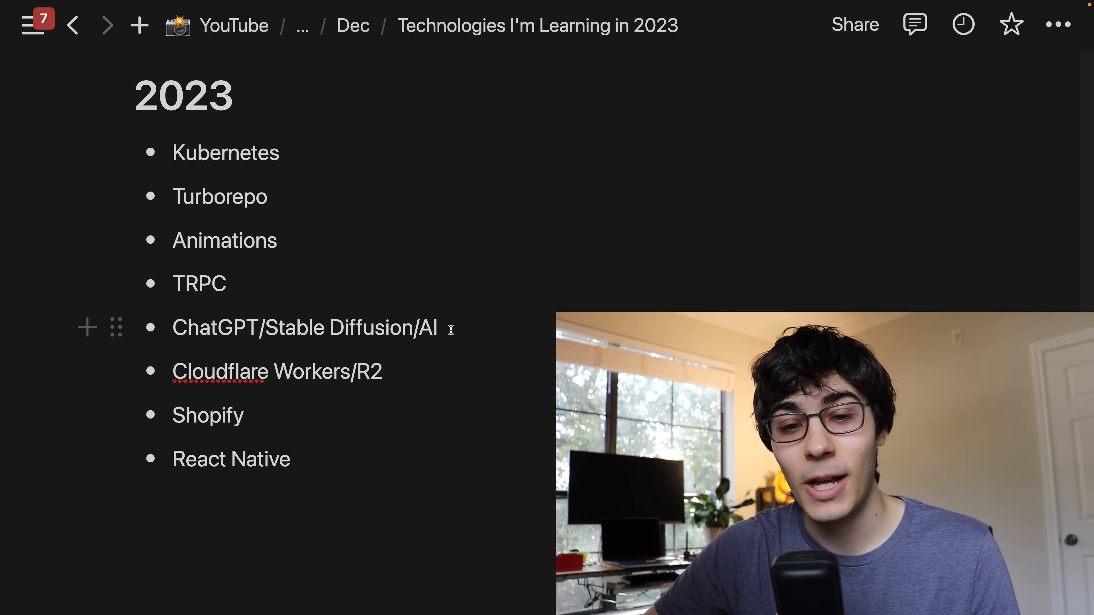
double_click(427, 328)
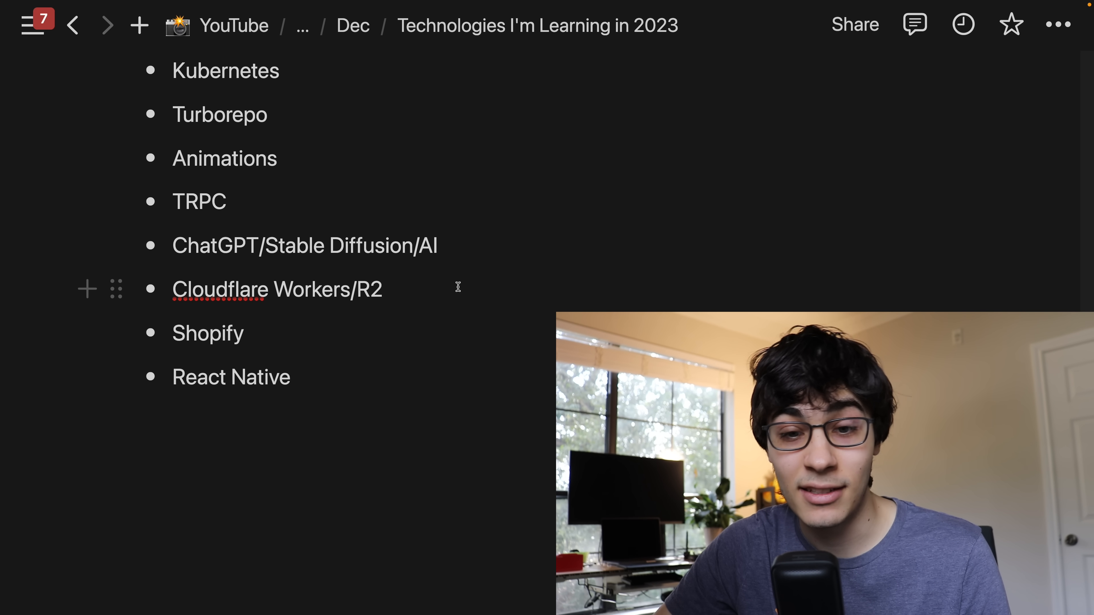
double_click(312, 290)
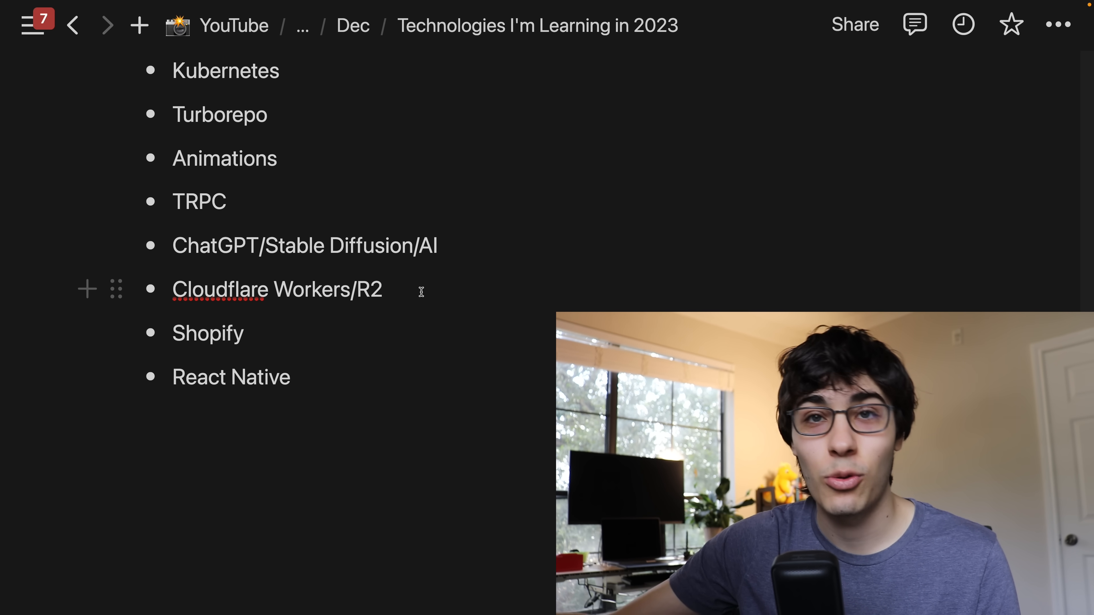
double_click(207, 333)
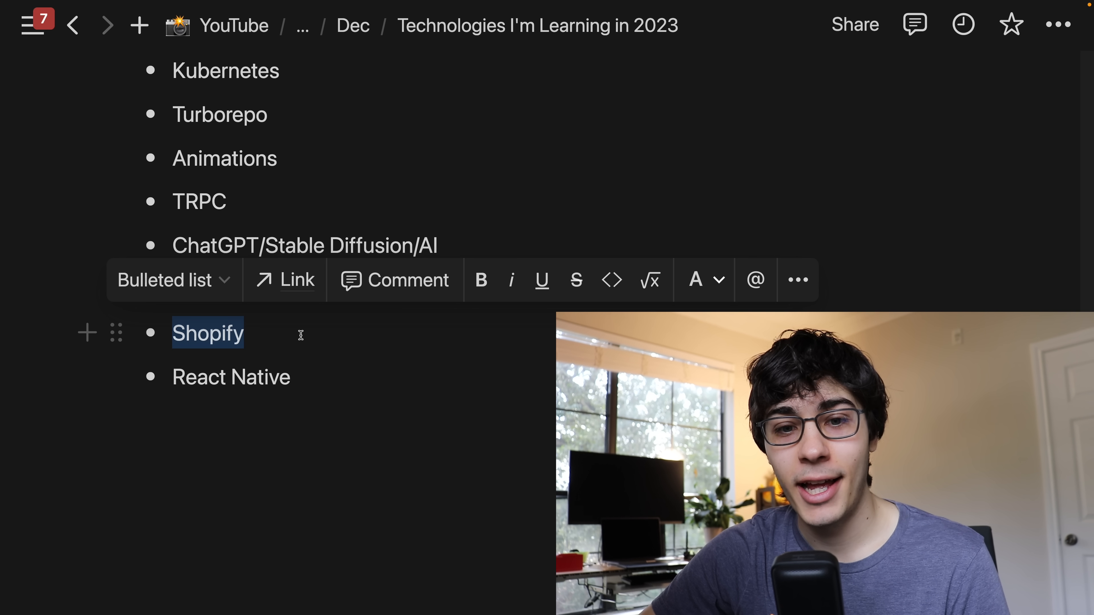
text(Cloudflare Workers/R2)
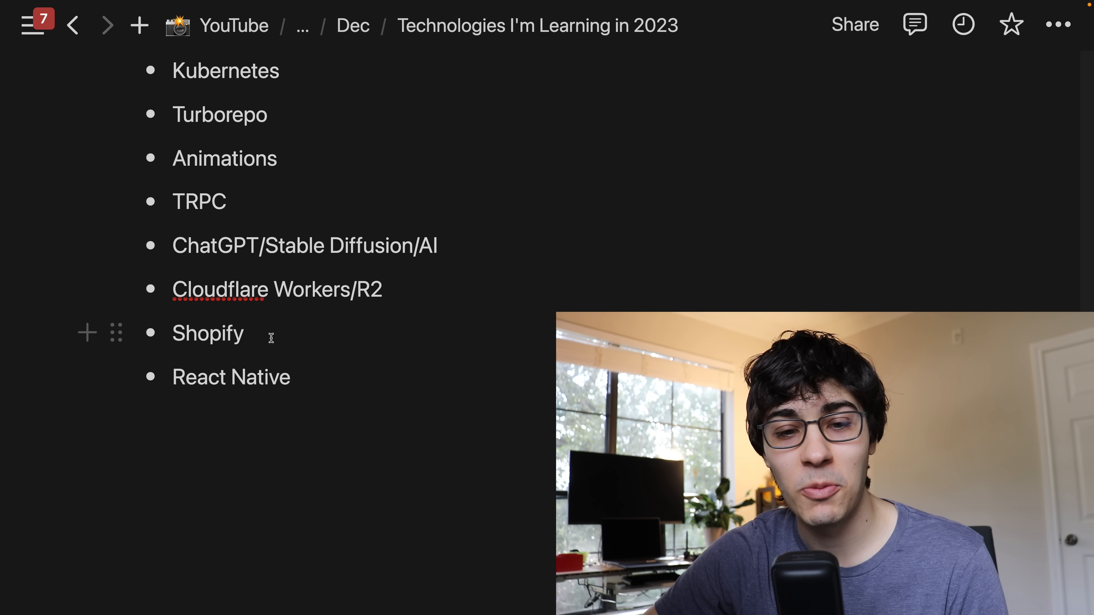
click(246, 333)
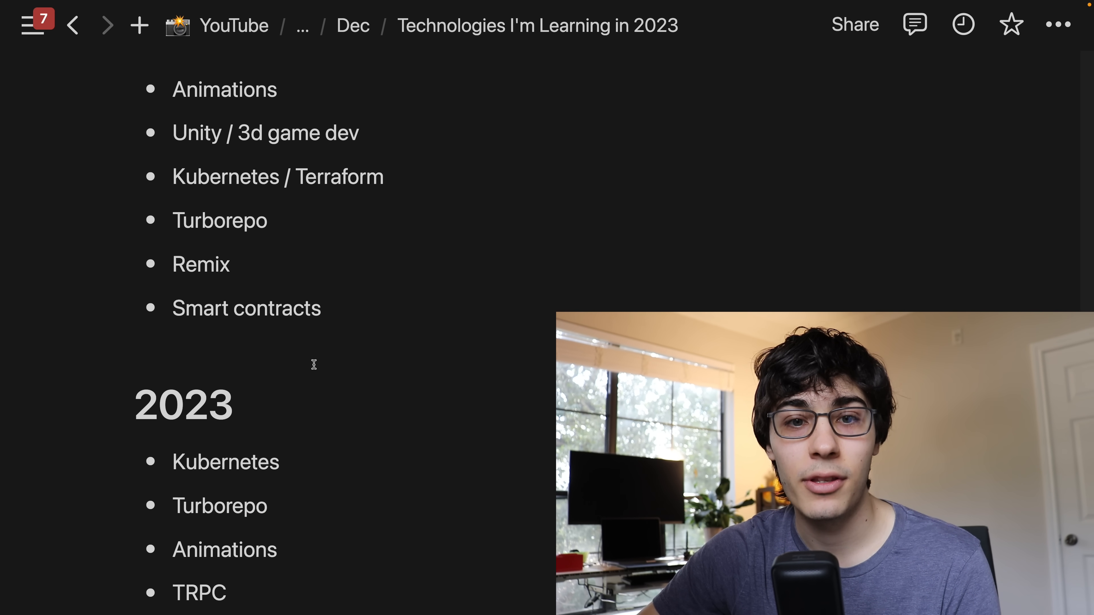
scroll(down, 3)
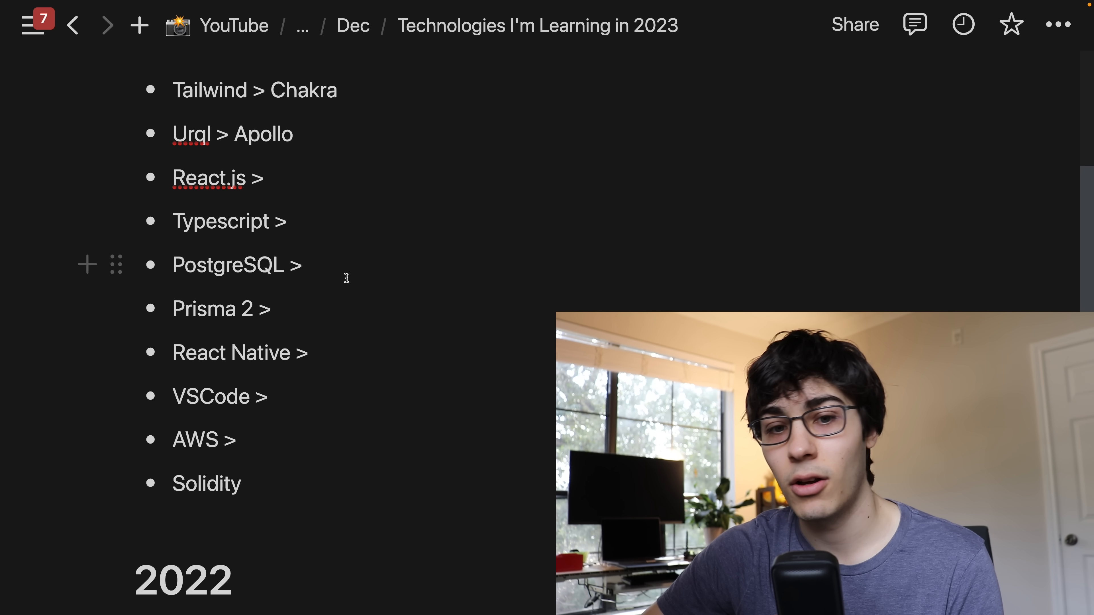
mouse_move(316, 291)
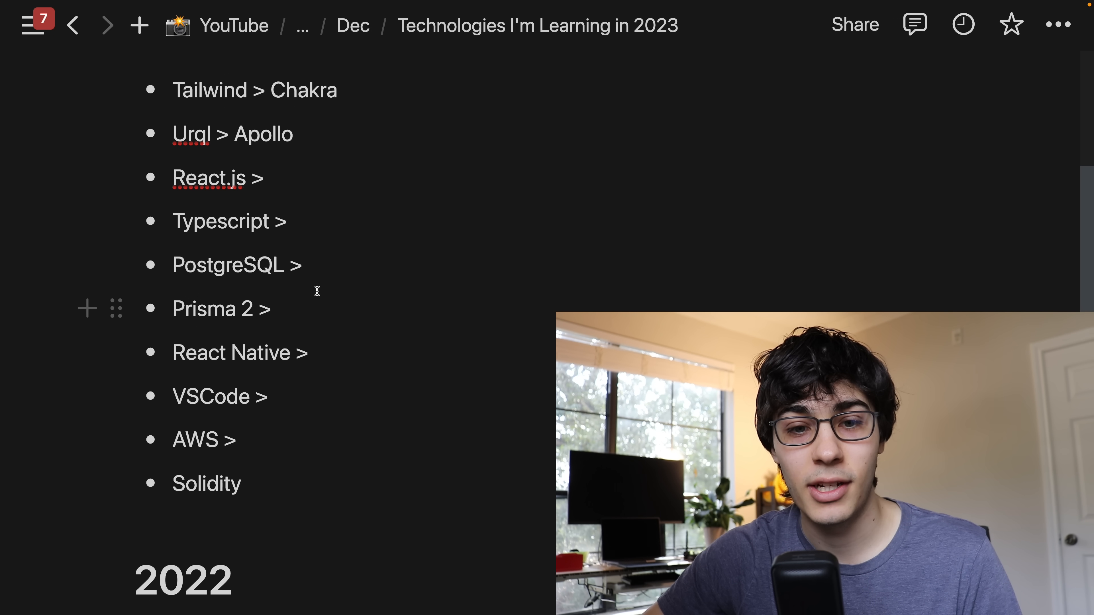
scroll(down, 3)
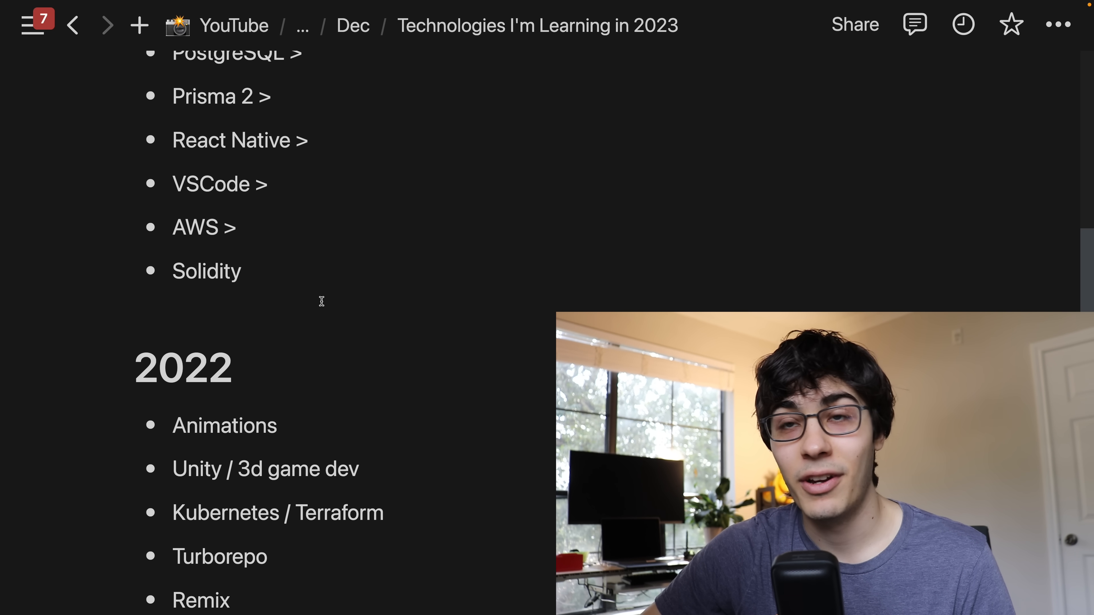
scroll(down, 3)
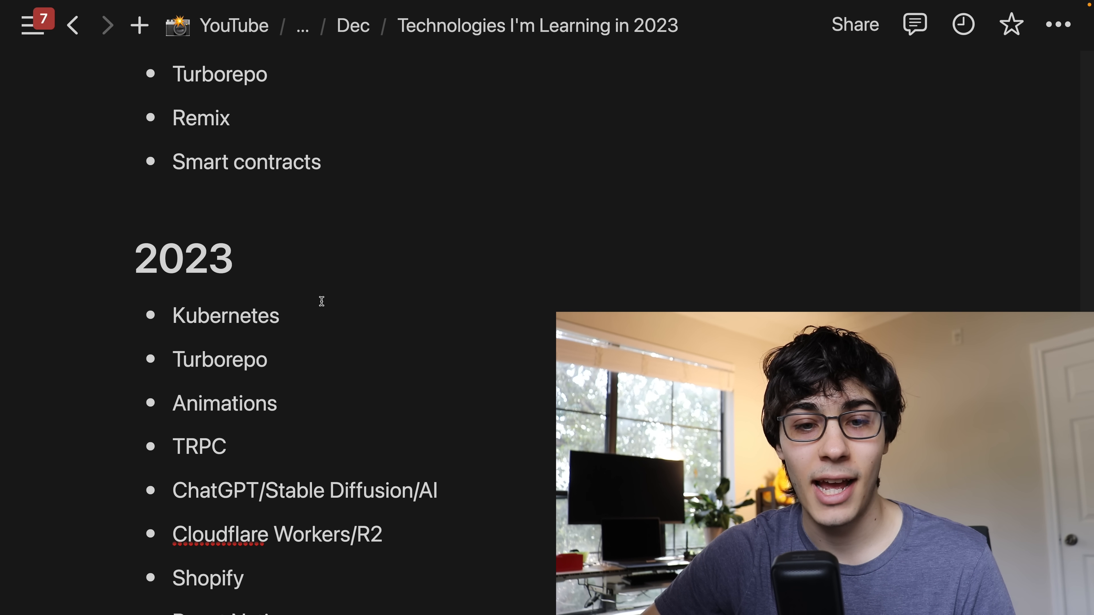